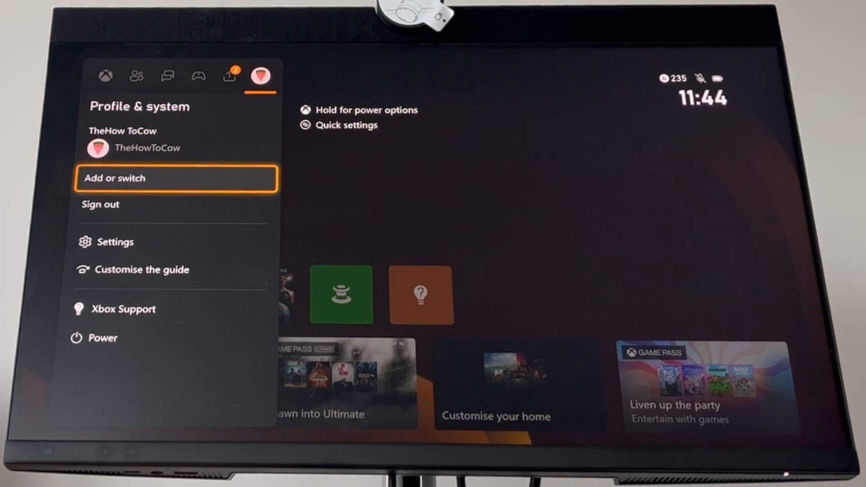
- Select Add or switch to show the Who are you? account chooser
left_click(176, 178)
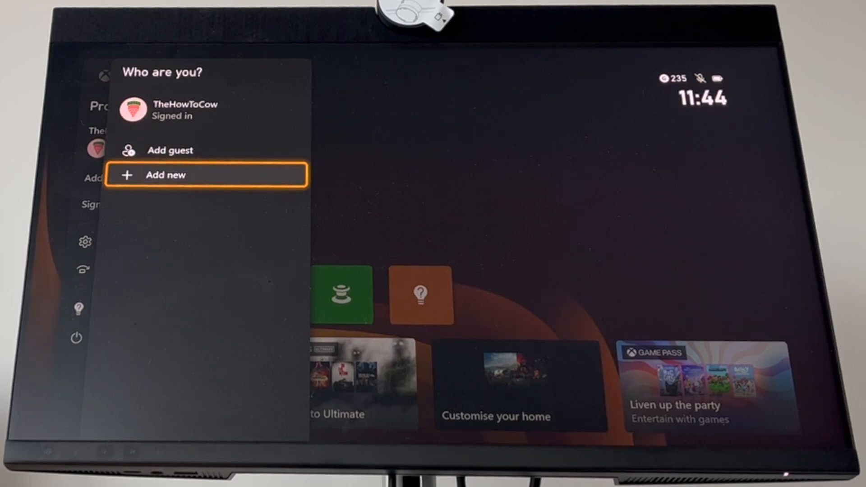
- Choose Add new and sign in with the new account, reaching the Game Pass Ultimate offer
left_click(166, 175)
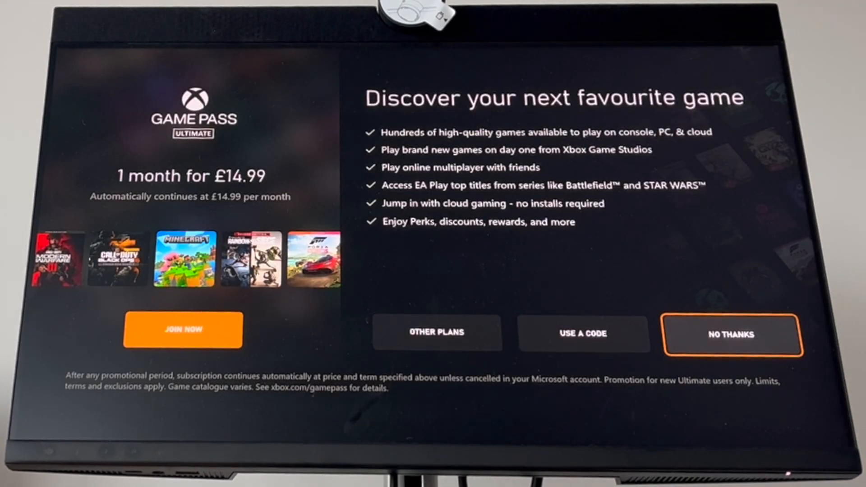
- Decline Game Pass with NO THANKS and show the ExampleCow#4200 profile panel
left_click(730, 335)
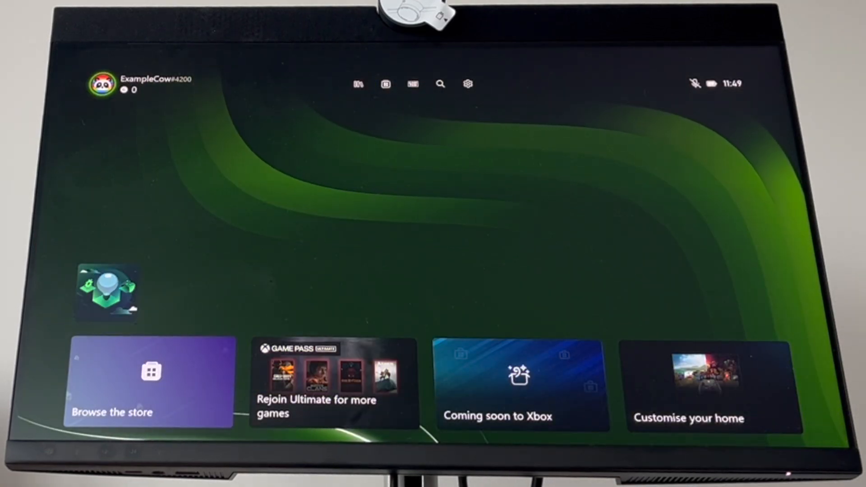
left_click(103, 84)
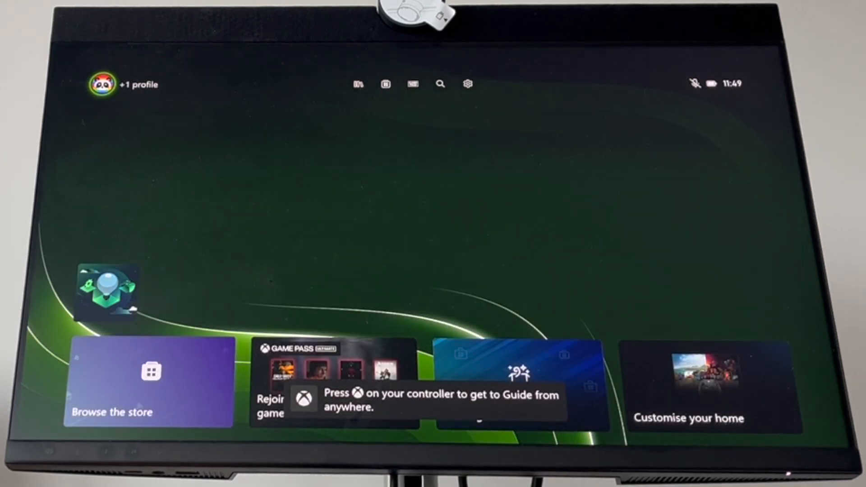
left_click(103, 83)
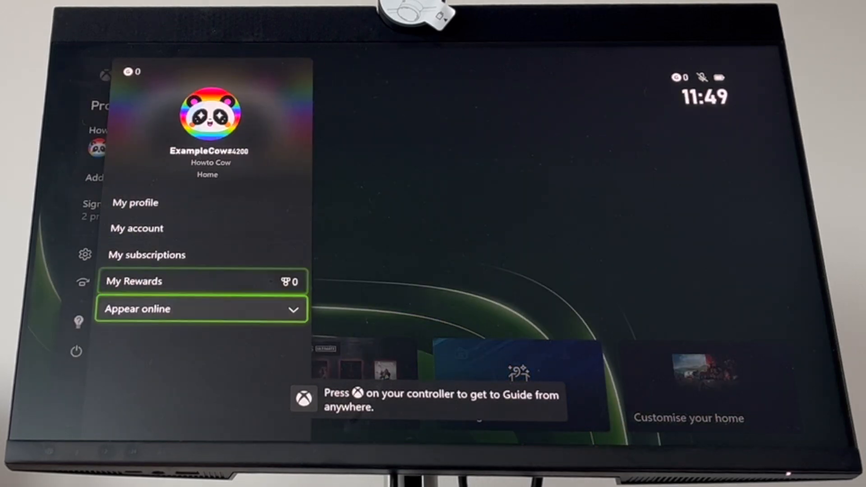